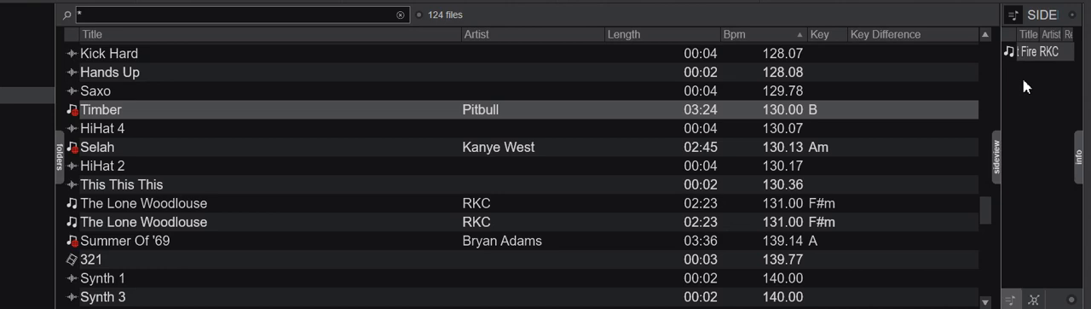
Show the browser Info pane with details for Pitbull's Timber.
click(1078, 157)
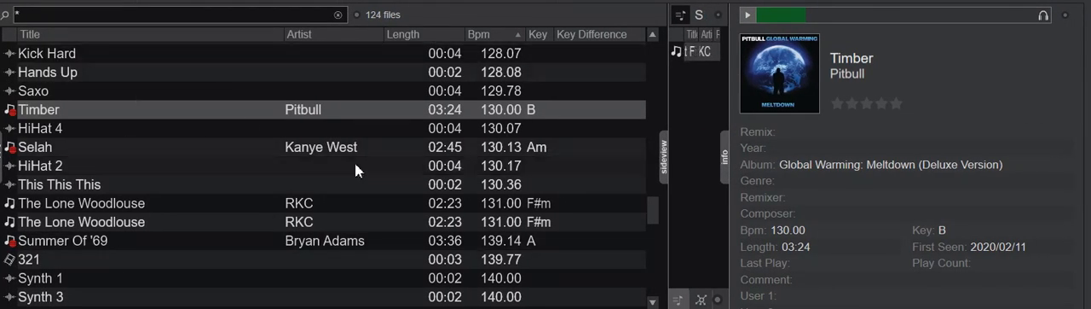
mouse_move(752, 86)
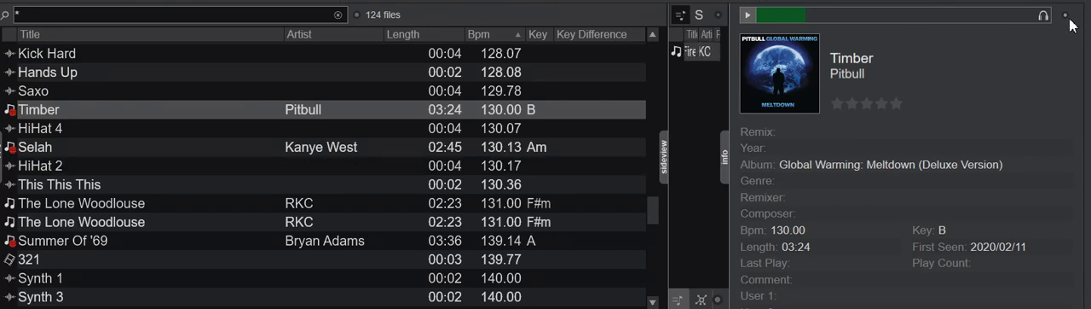
mouse_move(1068, 17)
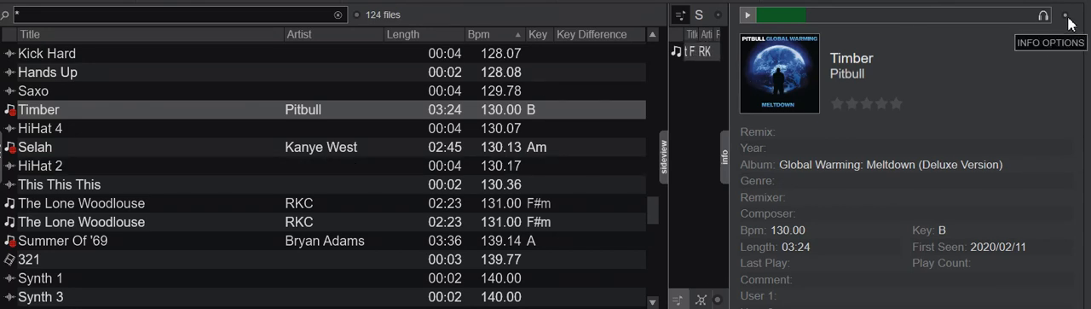
Look through the info display options and the Fields submenu without changing anything.
click(1067, 15)
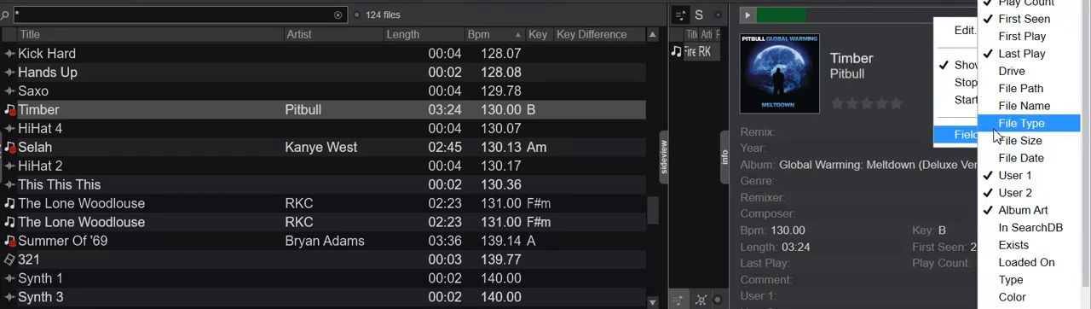
click(903, 45)
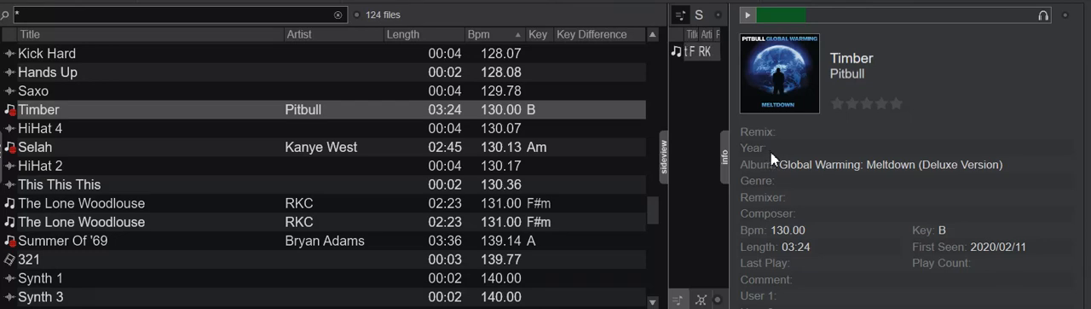
mouse_move(774, 159)
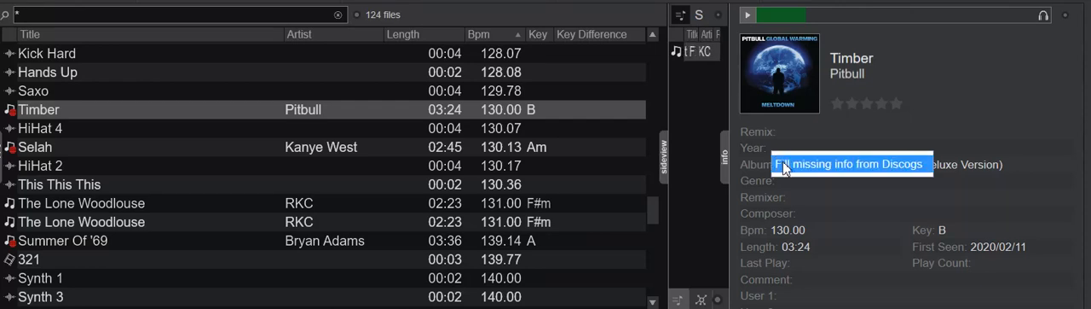
Fill Timber's missing details from Discogs, giving Year 2013 and Genre Electronic.
click(849, 164)
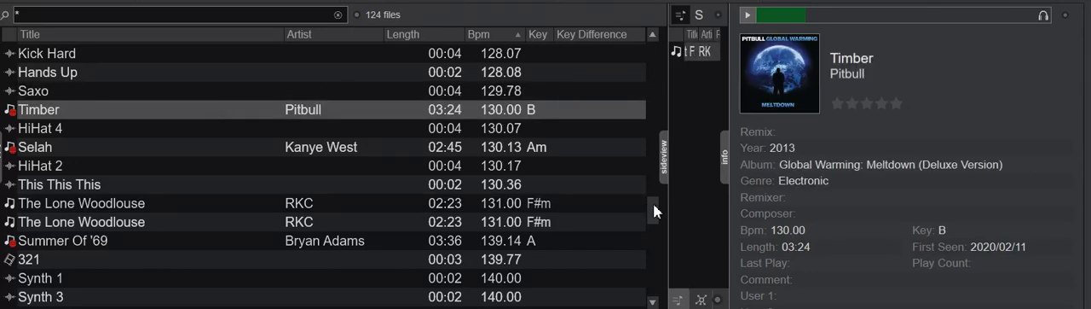
scroll(up, 3)
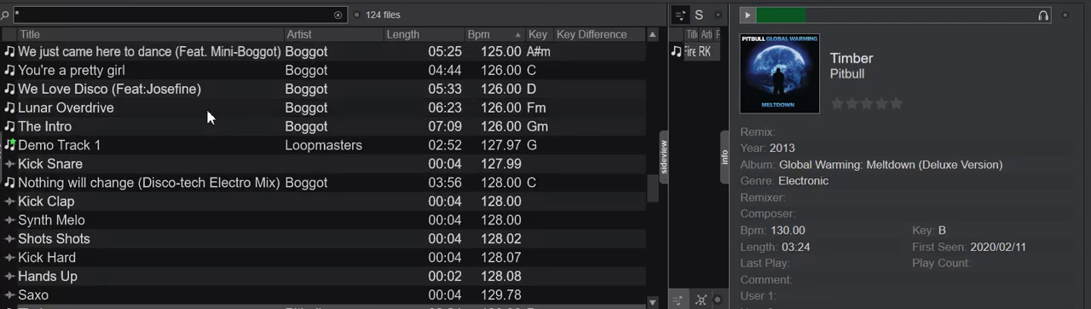
Show Lunar Overdrive by Boggot in the info pane.
click(65, 107)
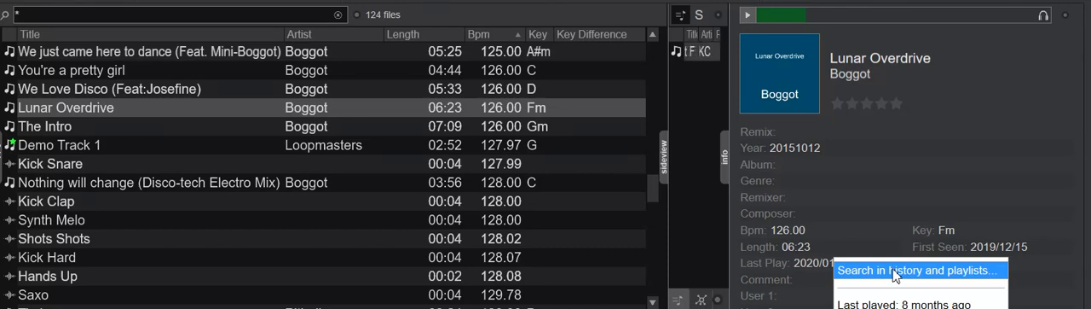
Search history and playlists for Lunar Overdrive, finding its 2020-01-16 session, then close the results.
click(917, 270)
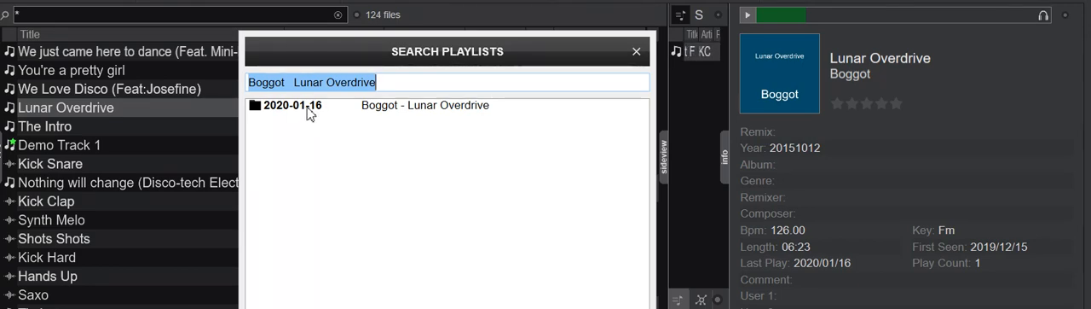
mouse_move(707, 239)
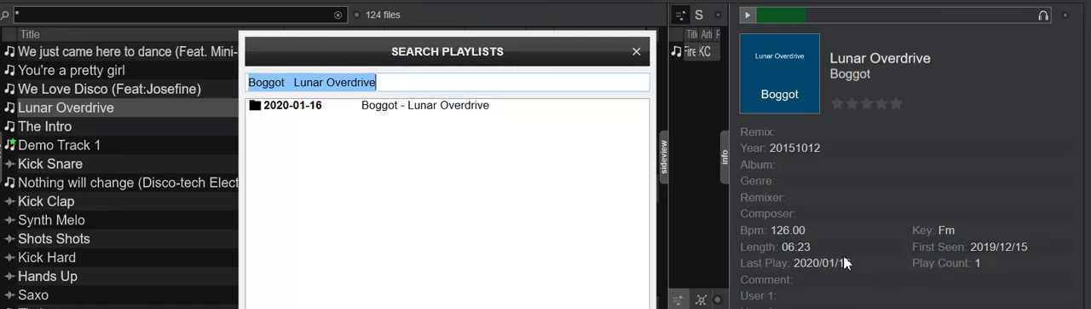
click(634, 51)
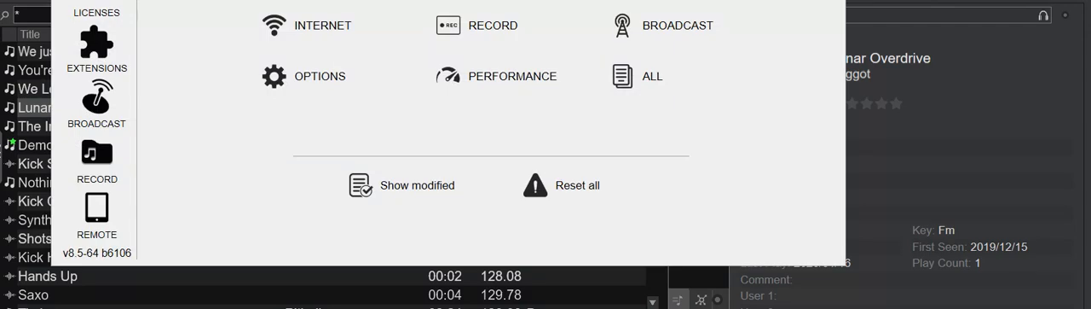
Narrow the Options & Tweaks list to the mathEngine setting by searching 'math'.
click(416, 184)
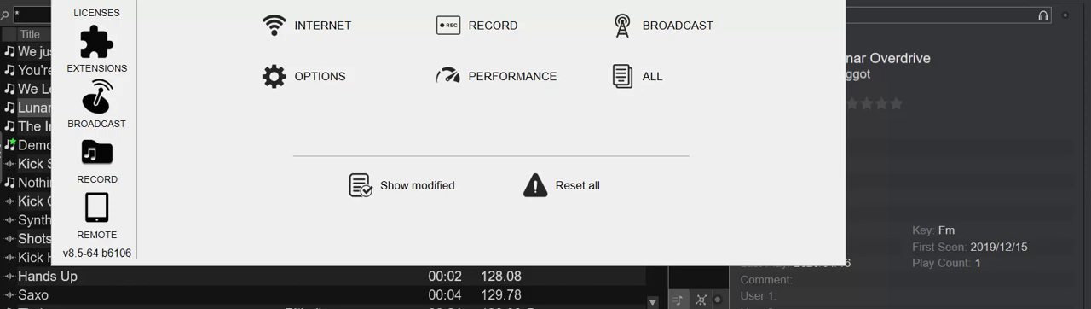
click(321, 75)
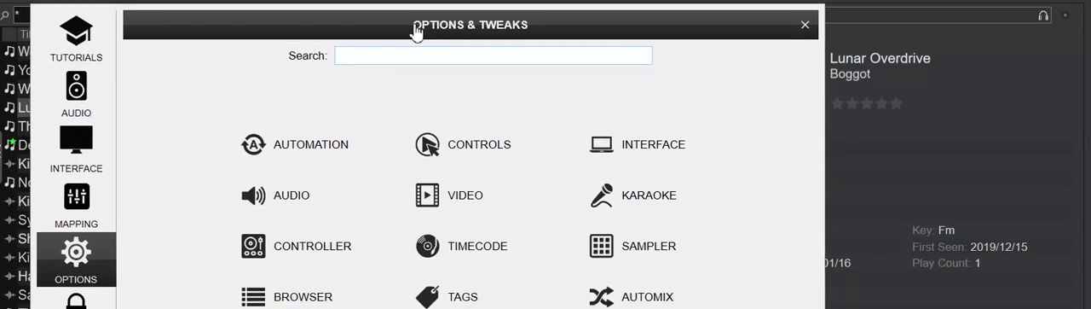
mouse_move(379, 95)
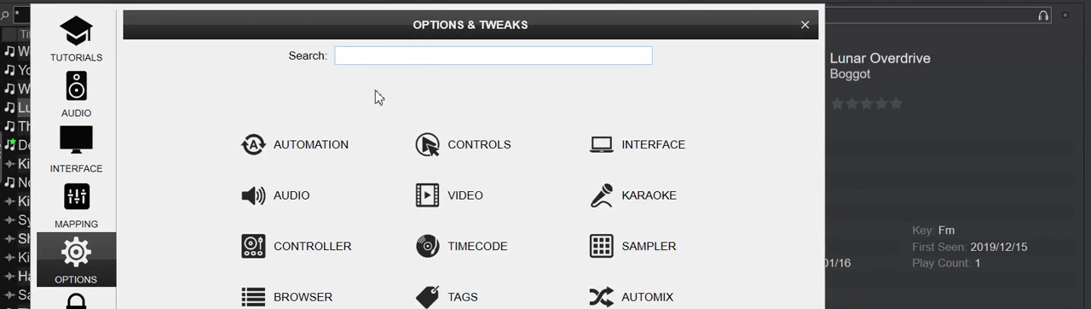
text(mat)
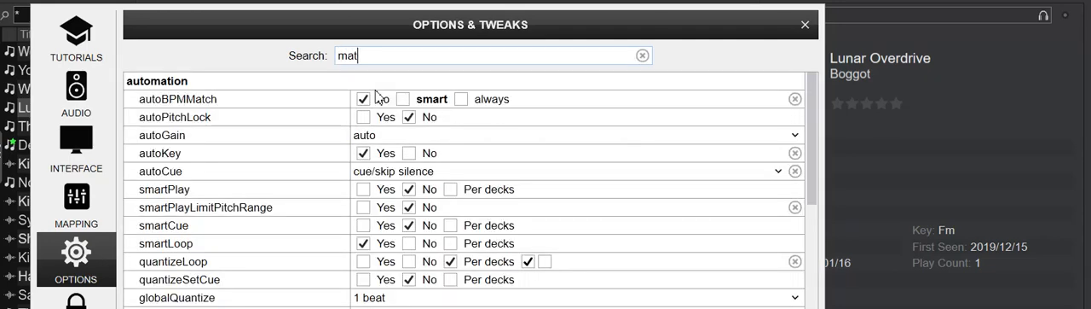
text(h)
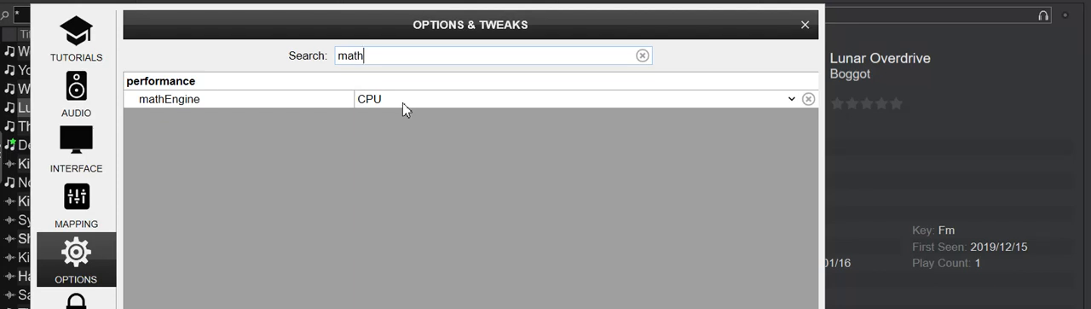
triple_click(491, 55)
text(wave)
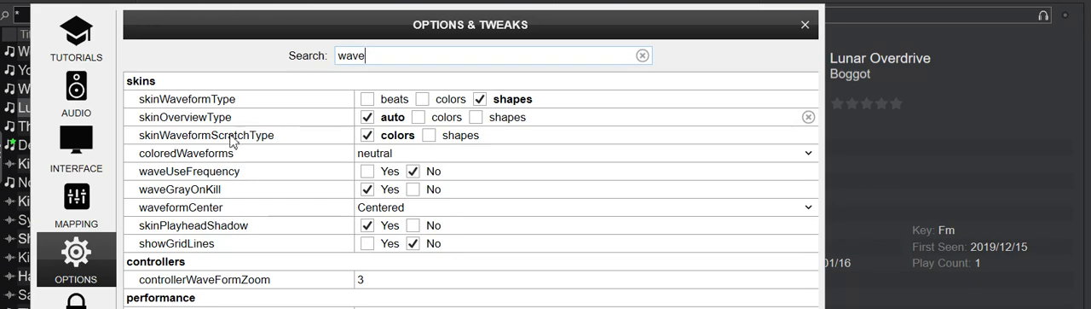
mouse_move(344, 180)
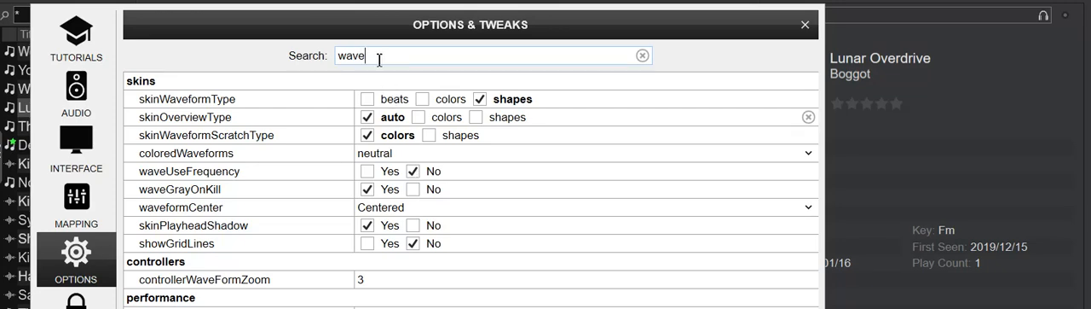
Clear the waveform search term to bring back the full options list.
triple_click(350, 54)
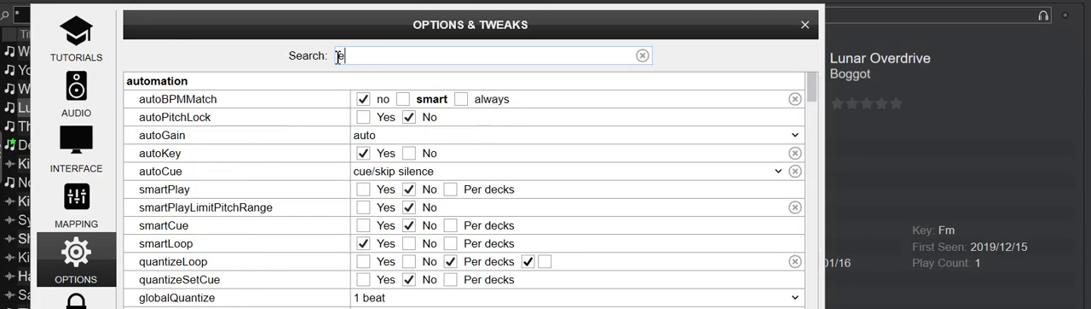
Filter to 'expe', set experimentalSkinEngine to yes and close Options & Tweaks.
text(expe)
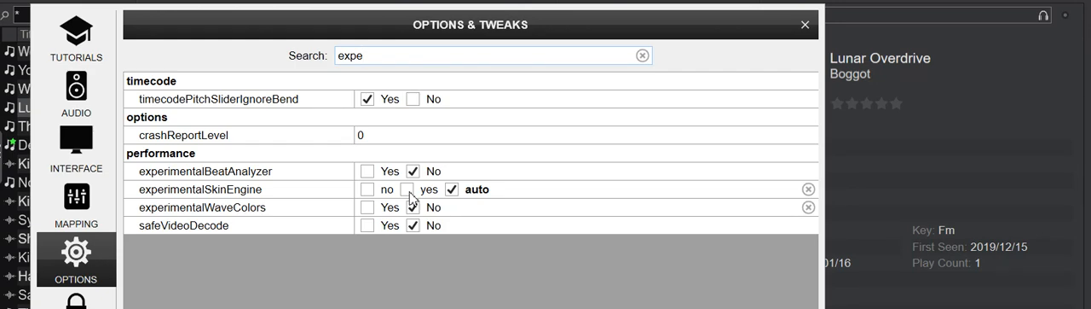
click(413, 189)
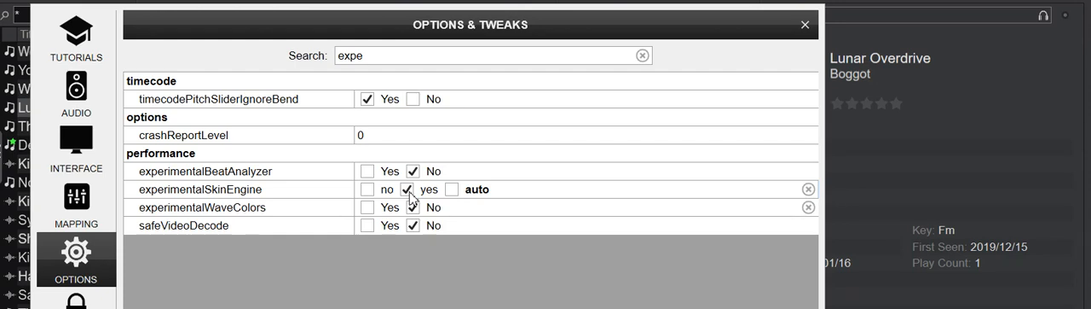
mouse_move(805, 44)
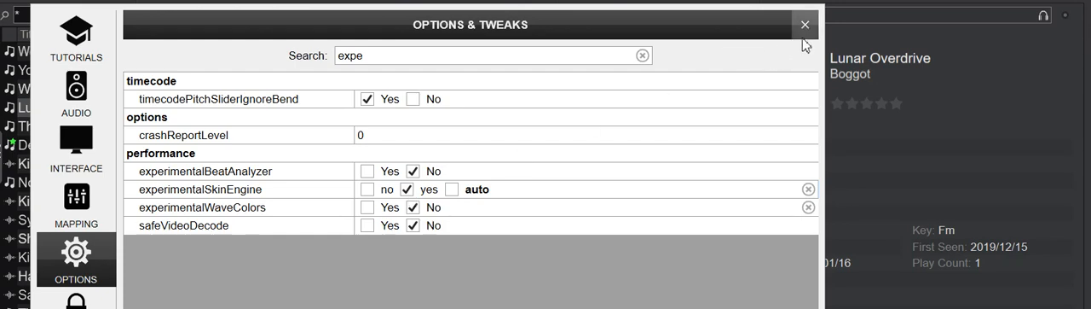
click(805, 24)
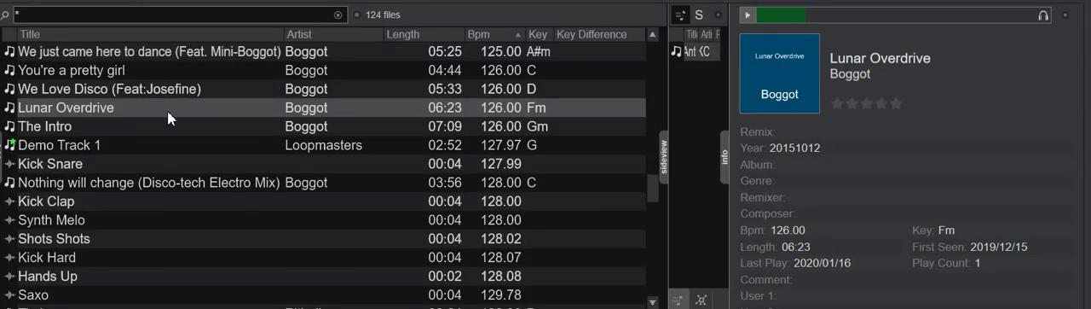
mouse_move(156, 116)
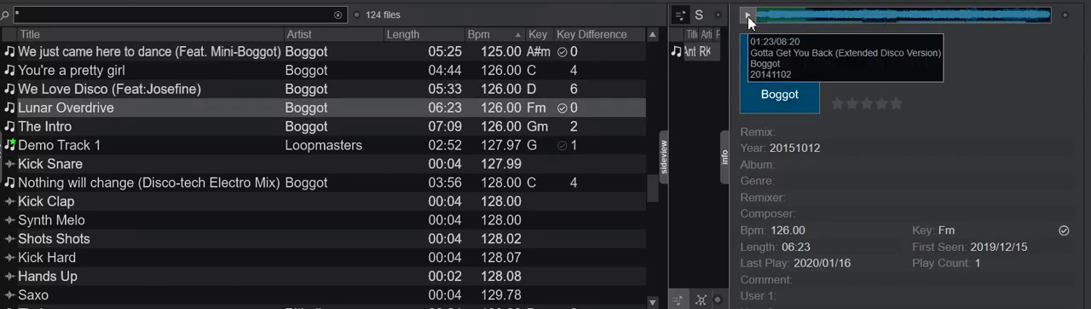
Start pre-listening Lunar Overdrive from a point partway through its waveform.
click(747, 14)
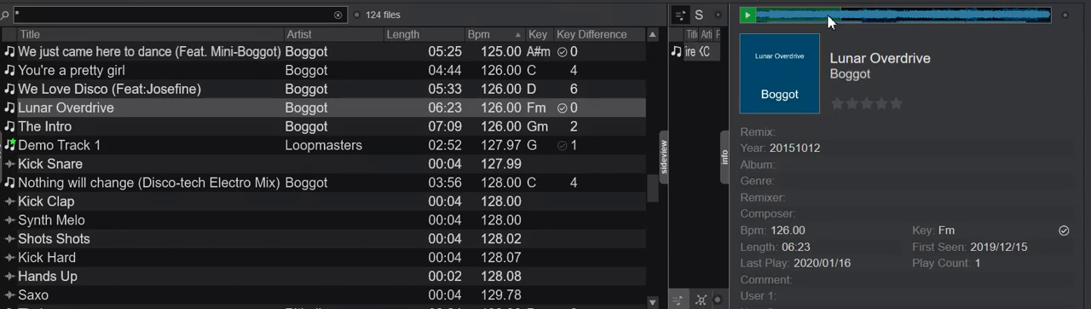
mouse_move(861, 23)
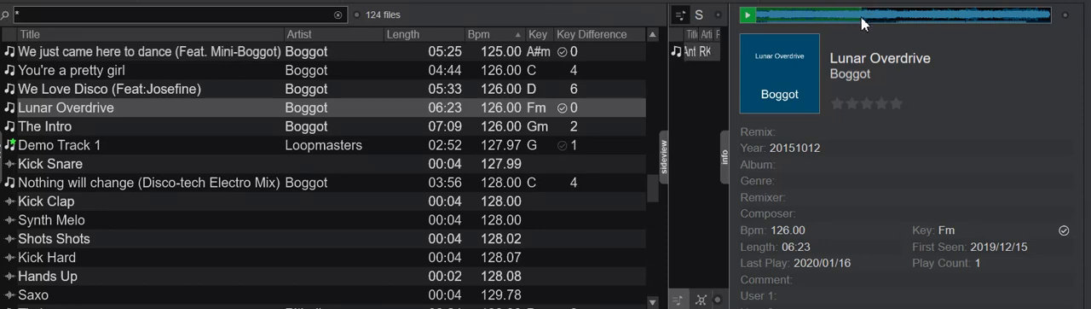